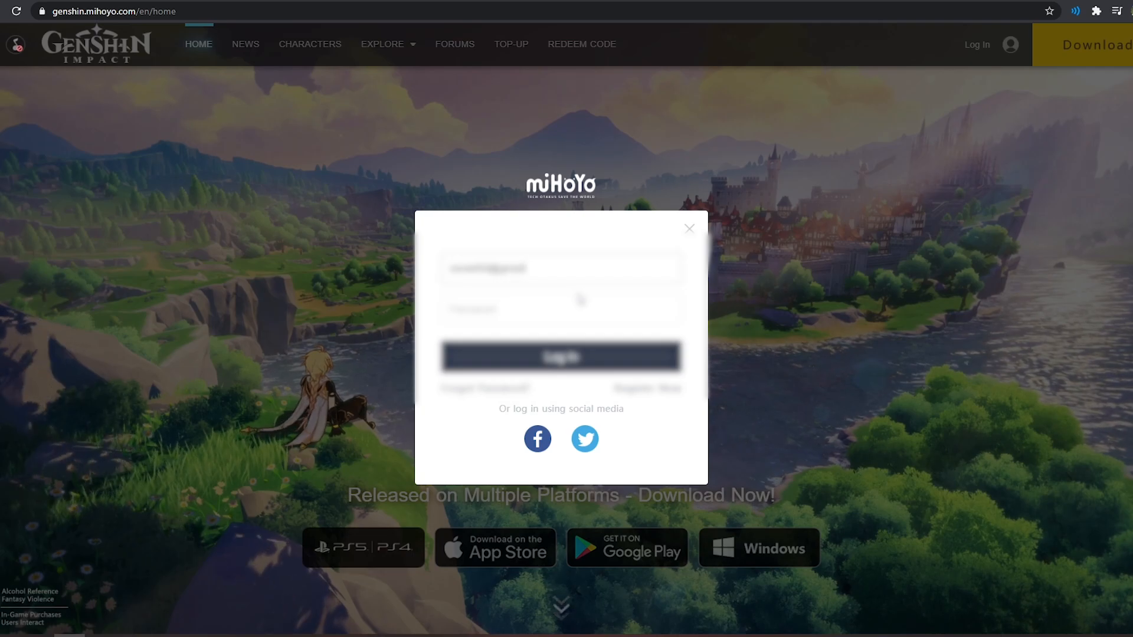
# - Sign in on the Genshin Impact site and go to Account Management from the top-right menu
pyautogui.click(559, 356)
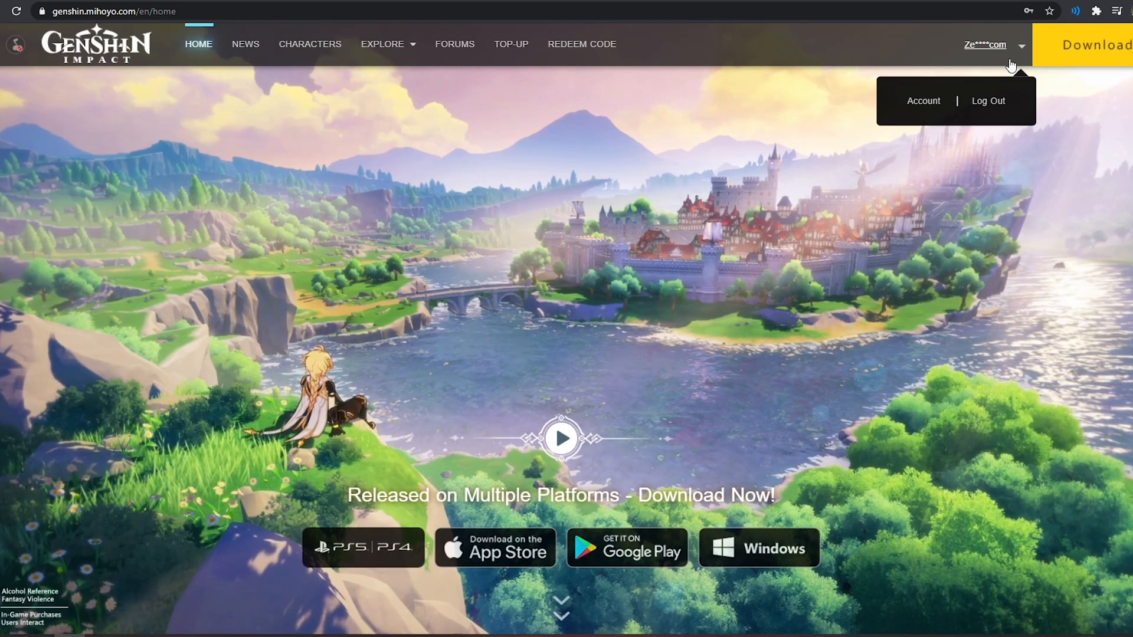
pyautogui.click(922, 100)
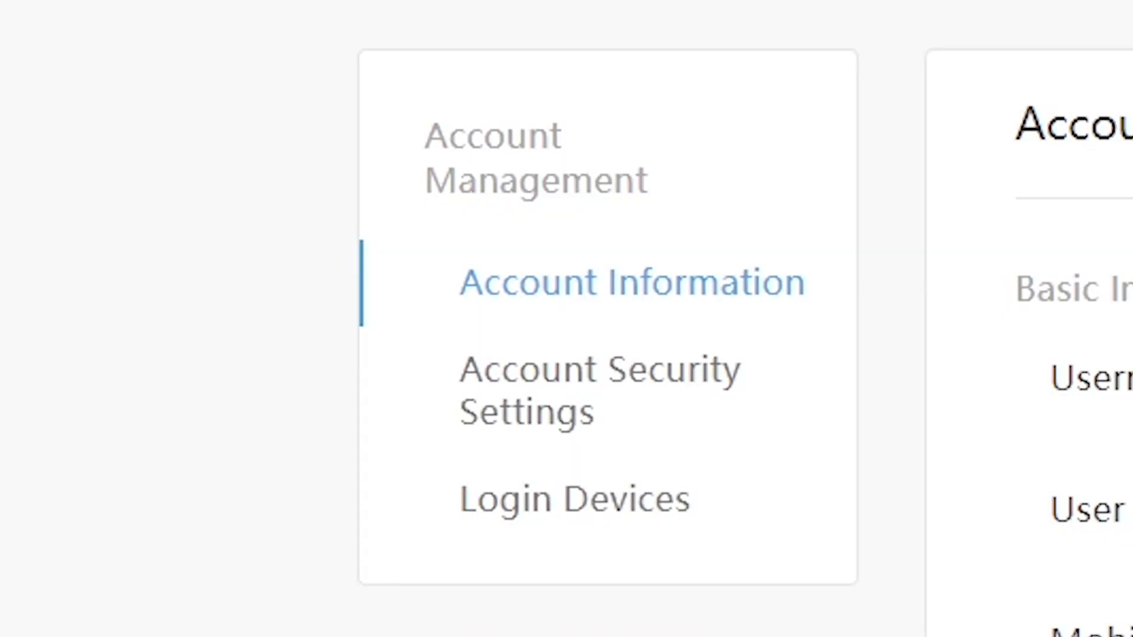
# - Go into Account Security Settings and show the Login Devices list
pyautogui.click(586, 391)
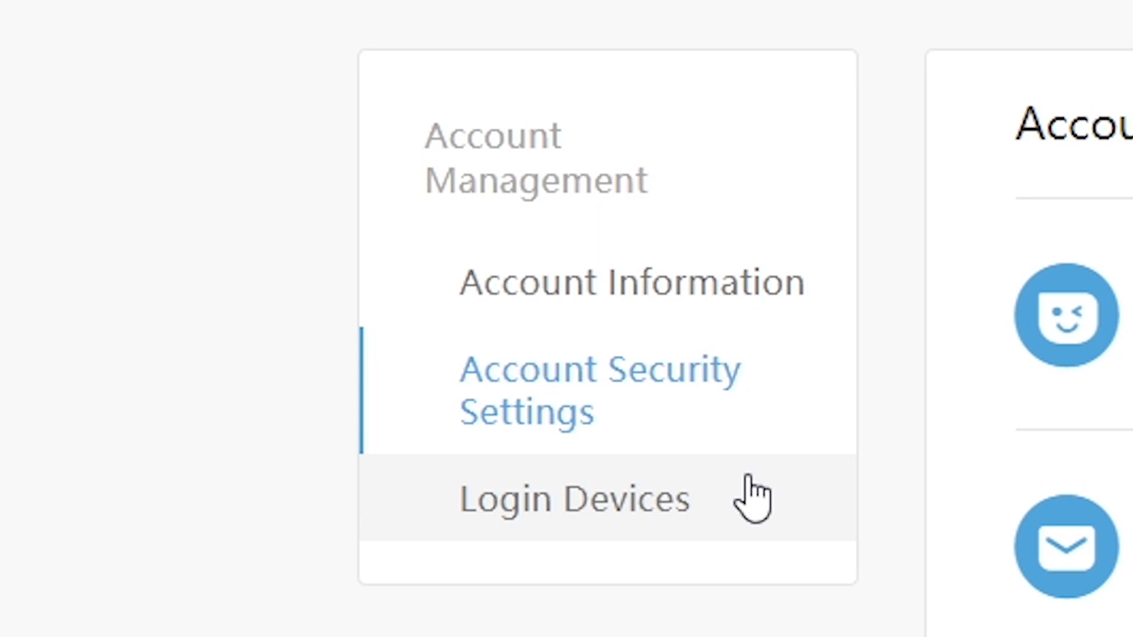
pyautogui.click(575, 498)
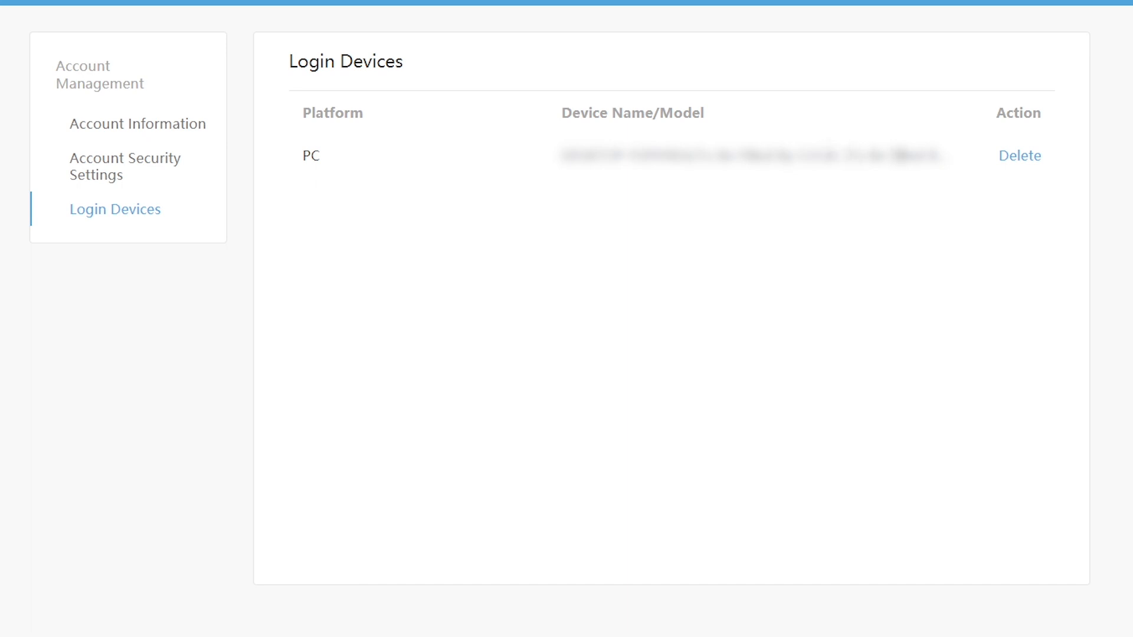
# - Delete the PC entry from login devices and confirm its removal
pyautogui.click(1020, 156)
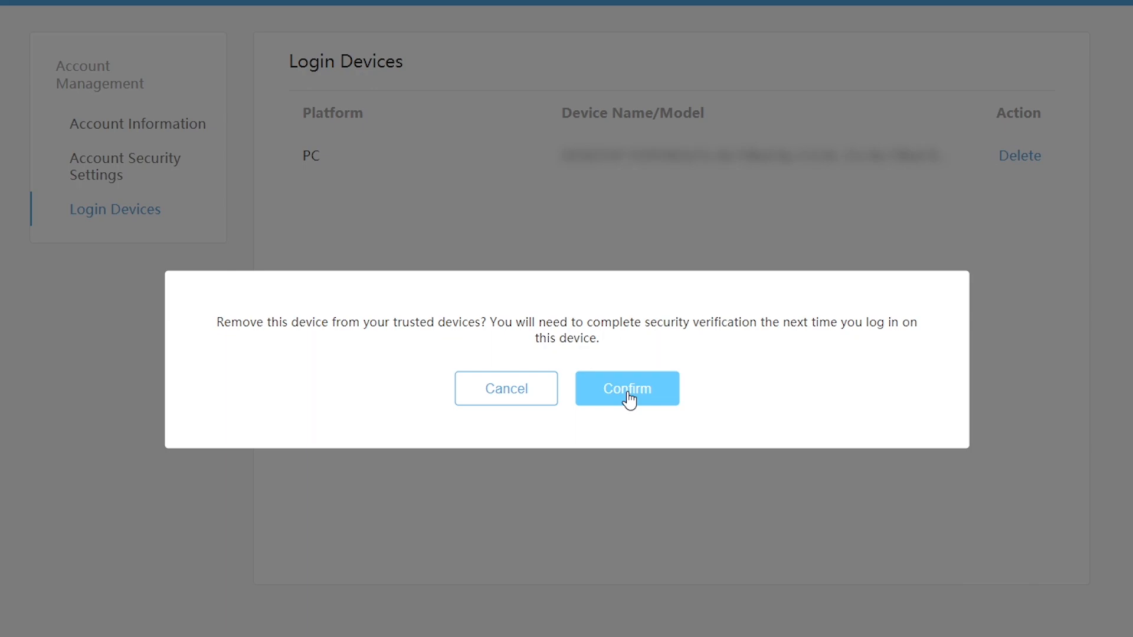
pyautogui.click(626, 388)
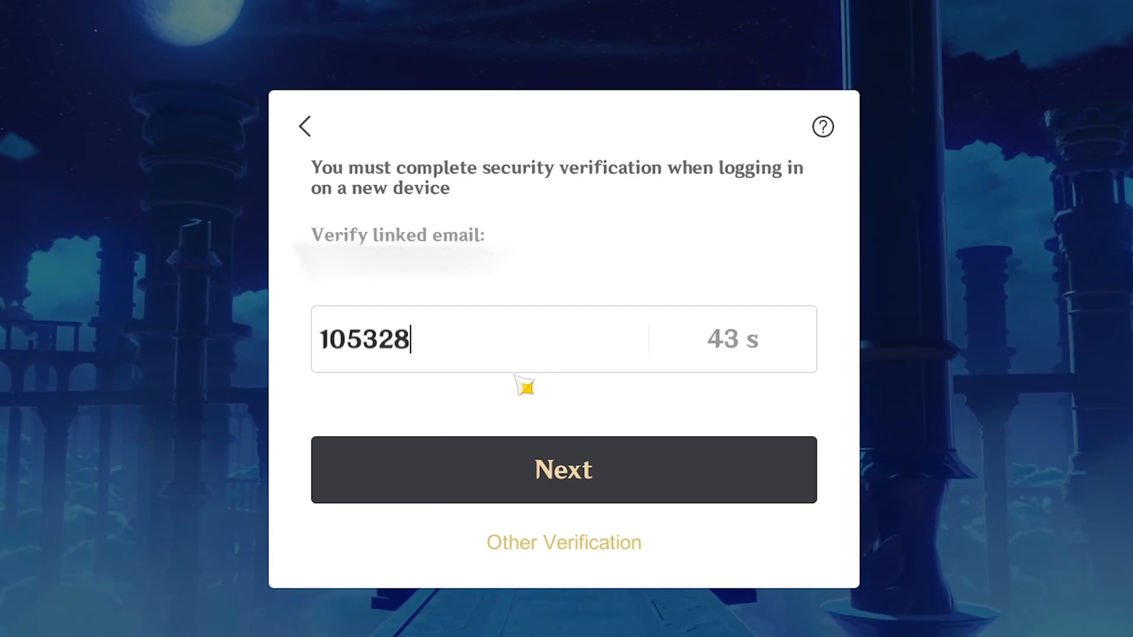
# - Submit the emailed verification code with Next to reach the Start Game screen
pyautogui.click(563, 470)
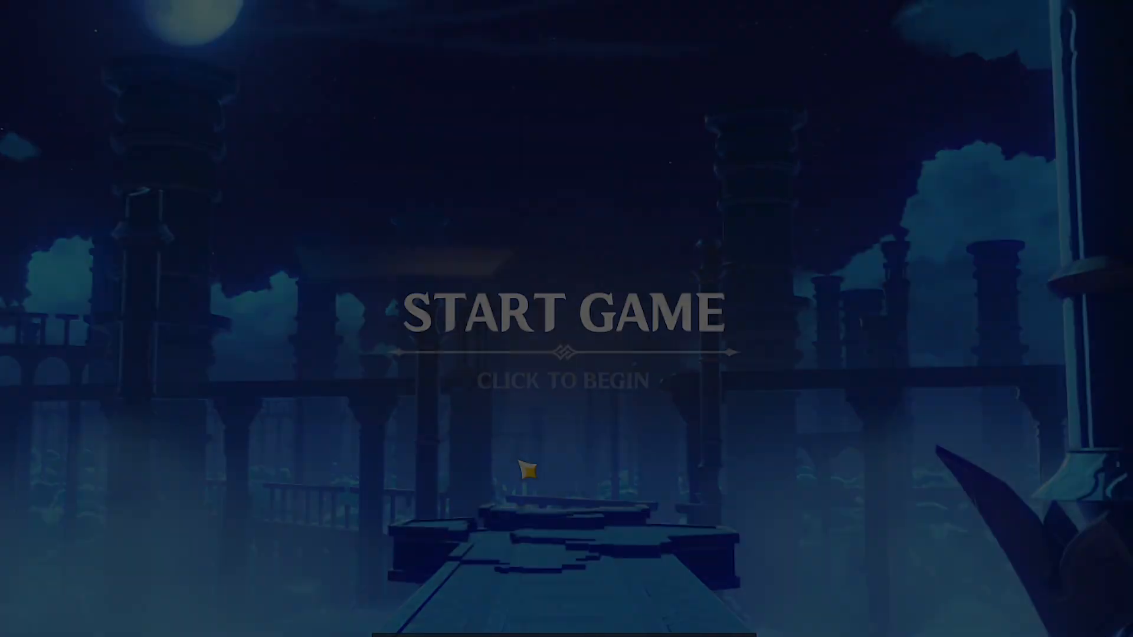